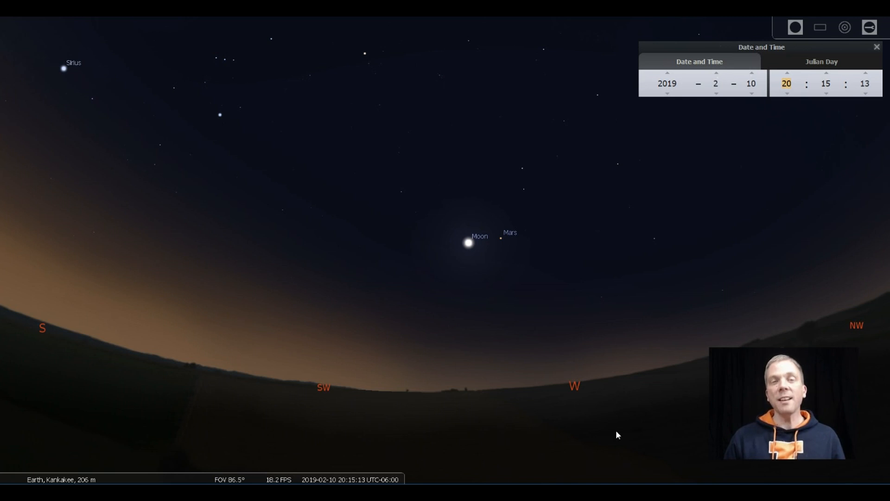
Select Mars beside the Moon in the 10 February 2019 evening sky
click(389, 297)
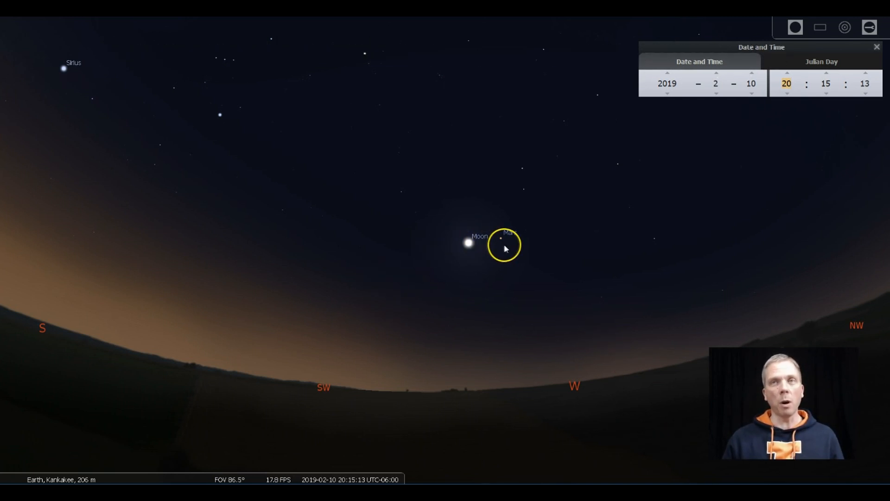
click(504, 233)
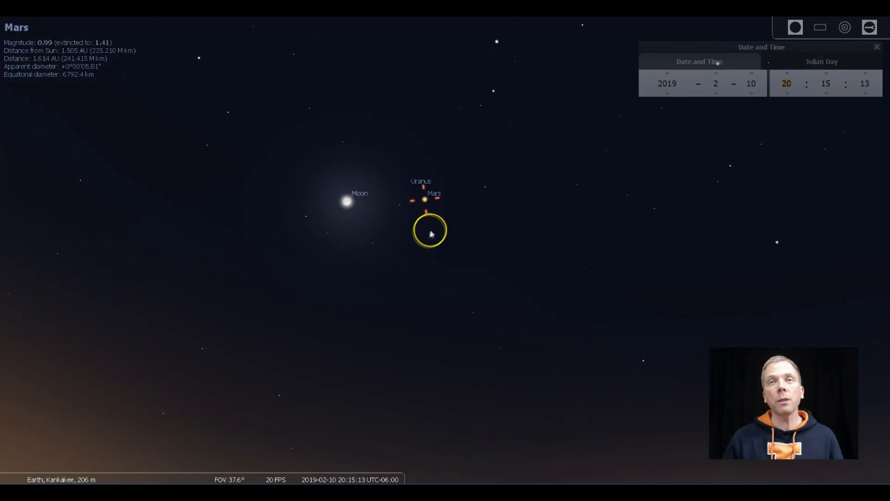
Zoom in and measure the Mars–Moon separation with Angle Measure, about 6°55′
scroll(down, 3)
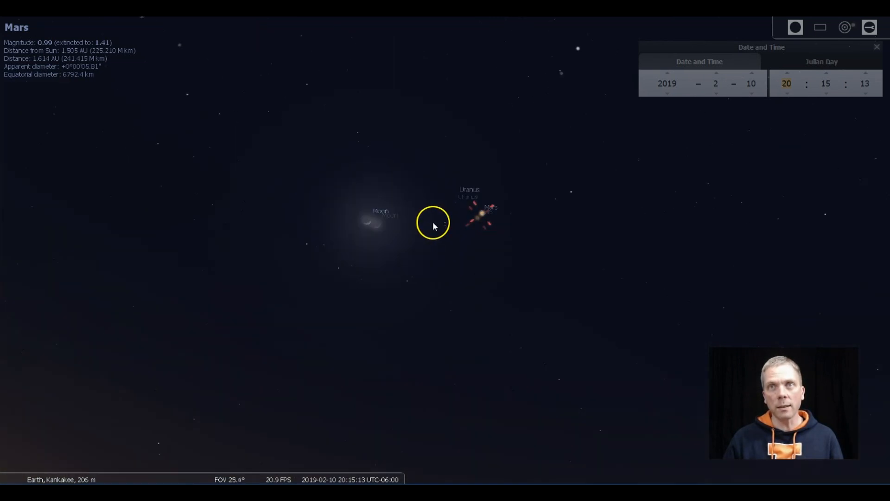
click(469, 185)
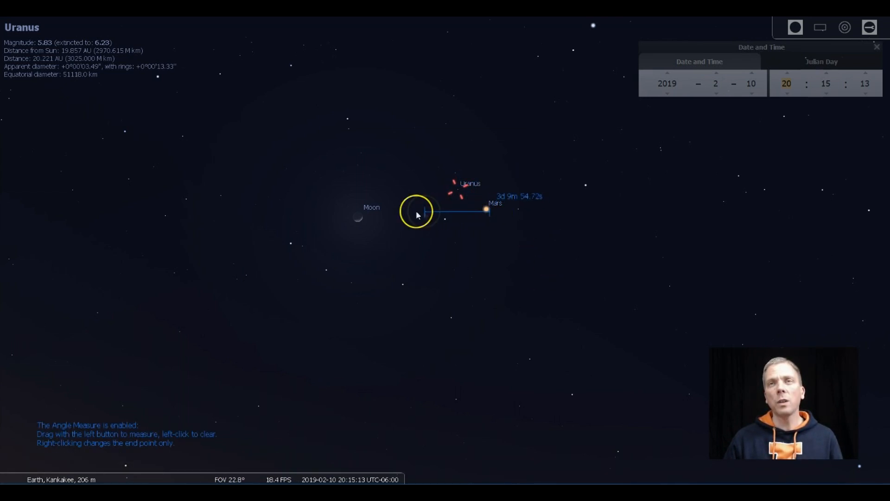
drag(418, 214, 350, 219)
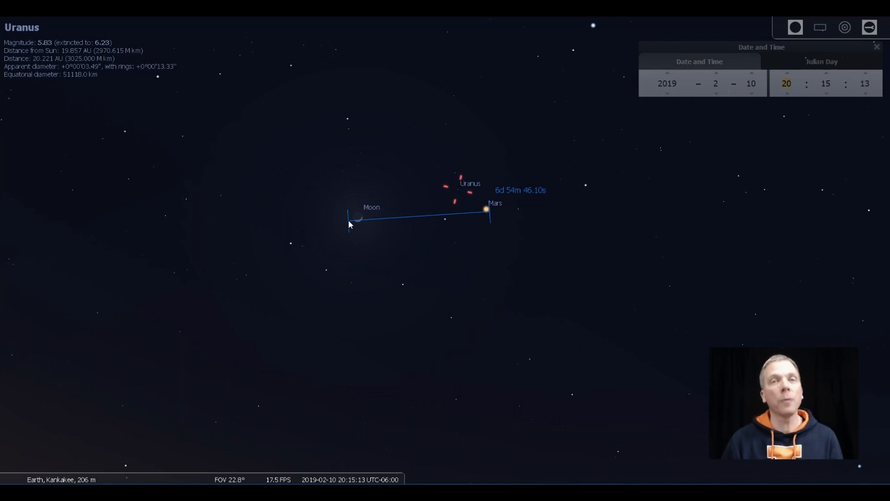
click(487, 210)
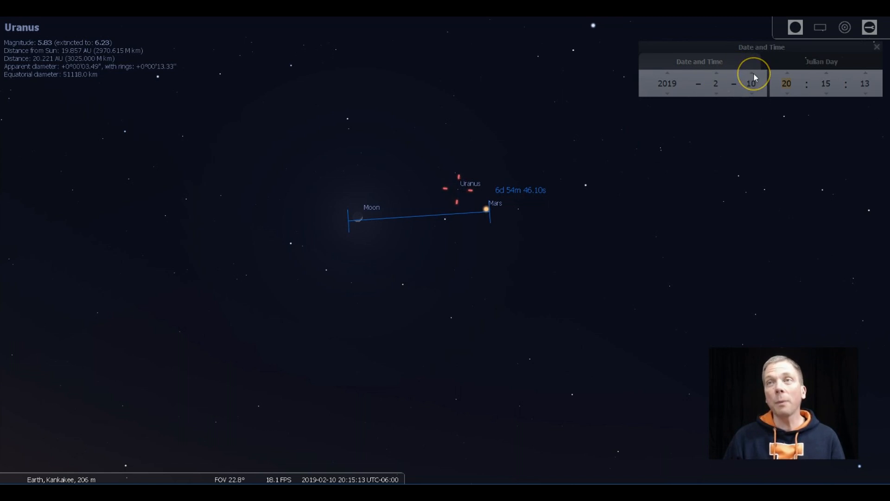
Step the date to 12 and 13 February 2019 and turn off the angle measurement
click(752, 72)
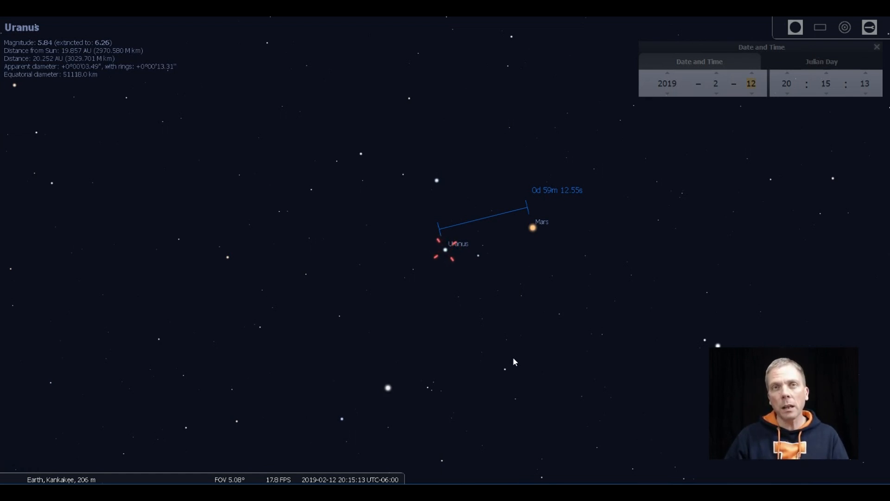
click(530, 227)
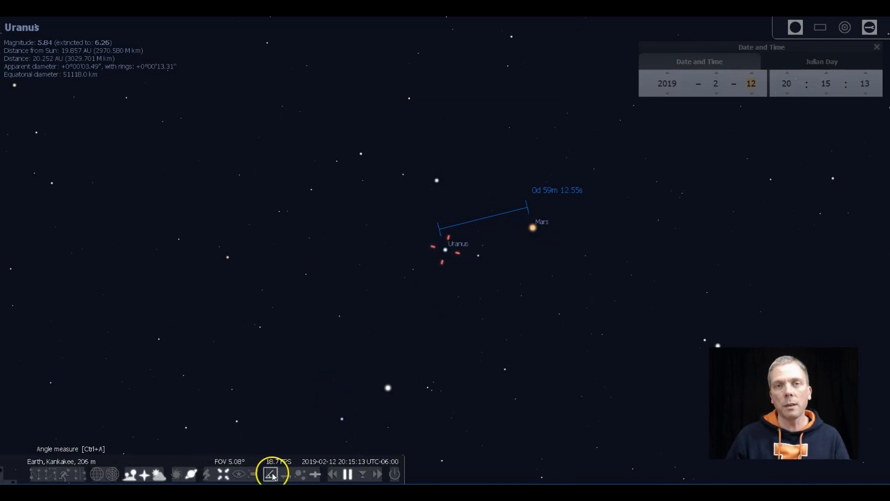
click(532, 228)
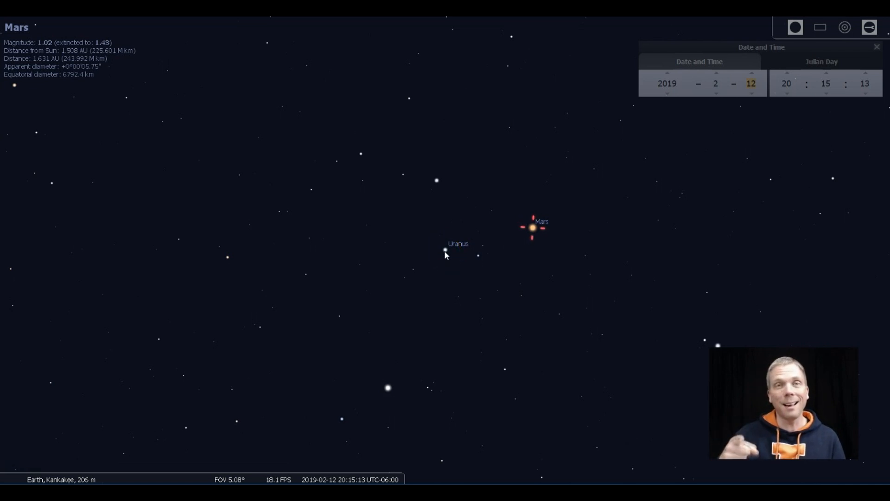
click(479, 245)
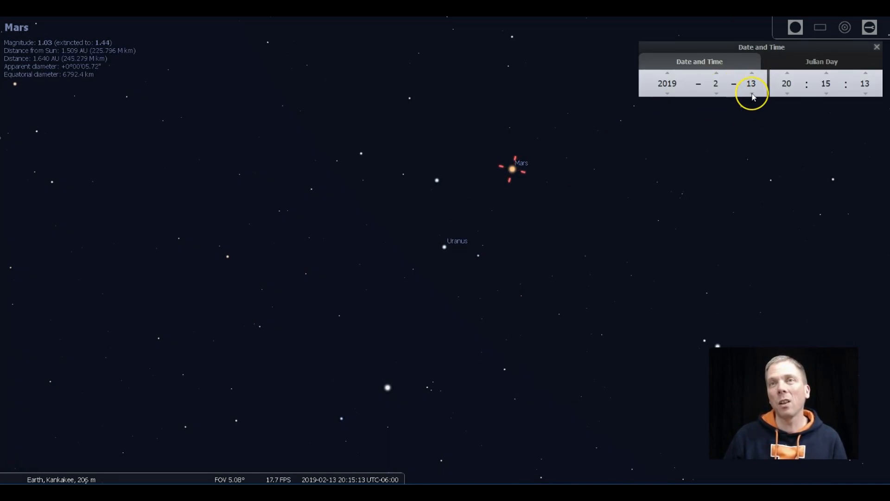
click(753, 94)
text(0)
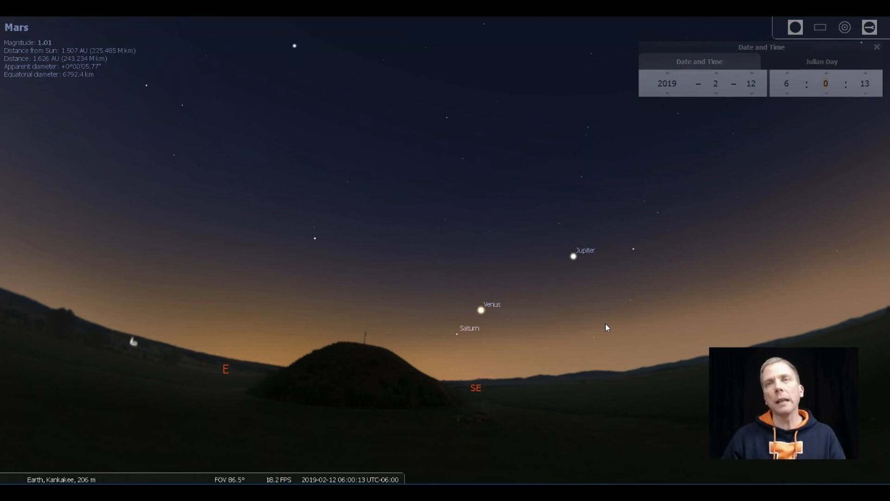
Step the 6 a.m. date back to 9 February, then forward day by day to 14 February 2019
click(462, 327)
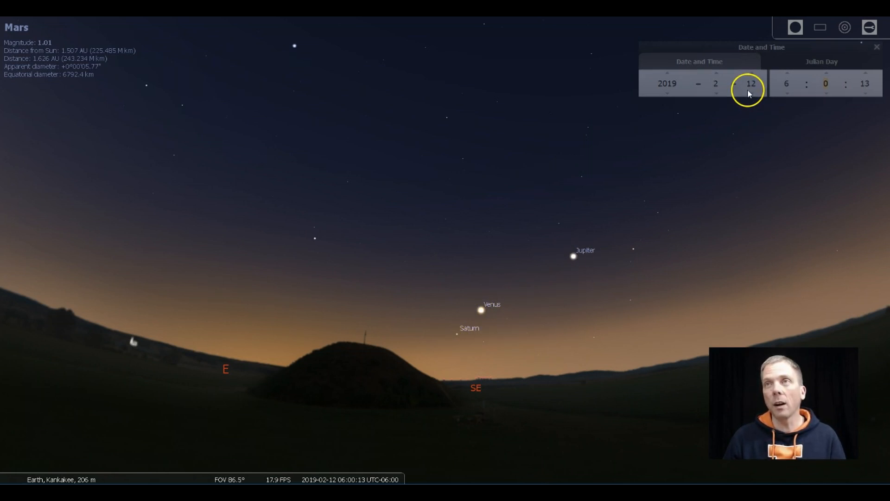
click(750, 93)
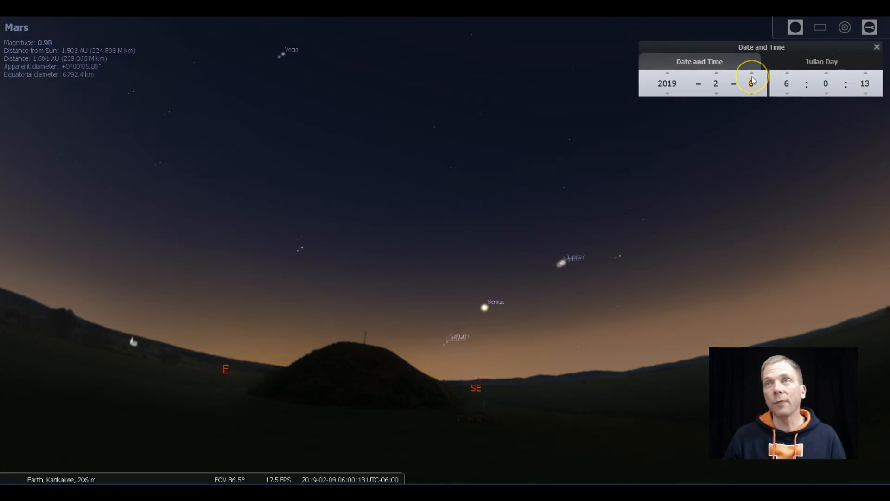
click(750, 73)
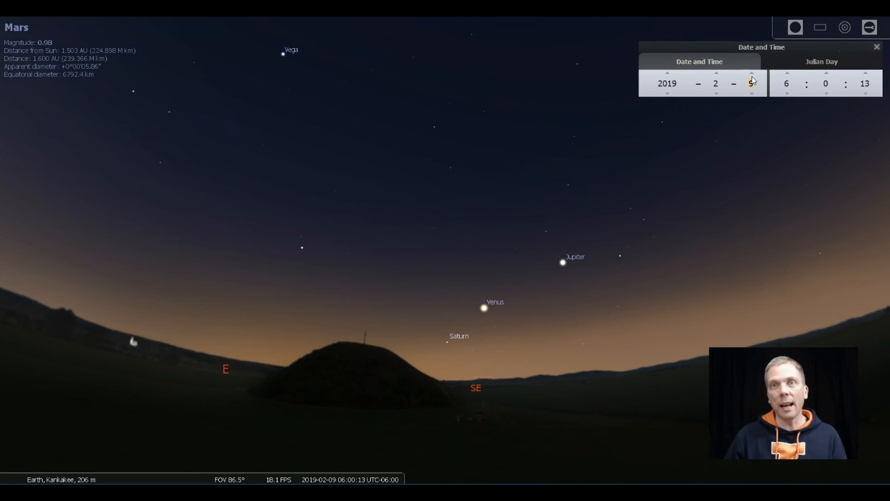
click(752, 72)
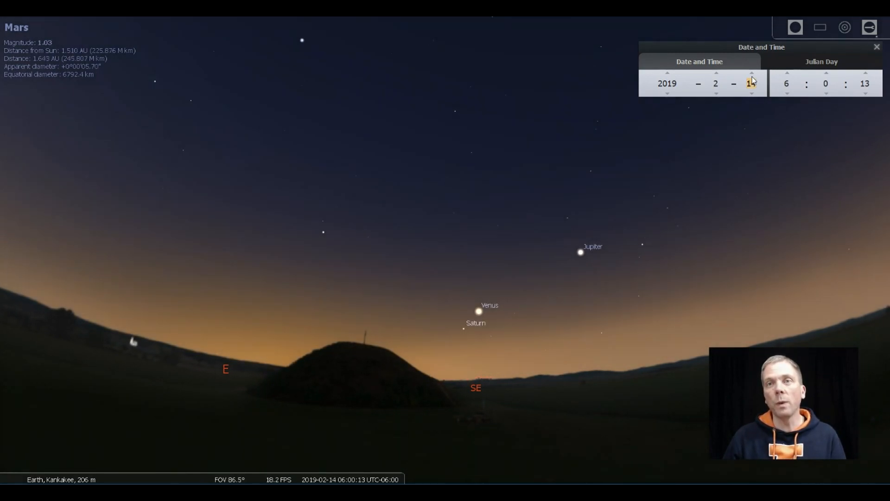
click(752, 73)
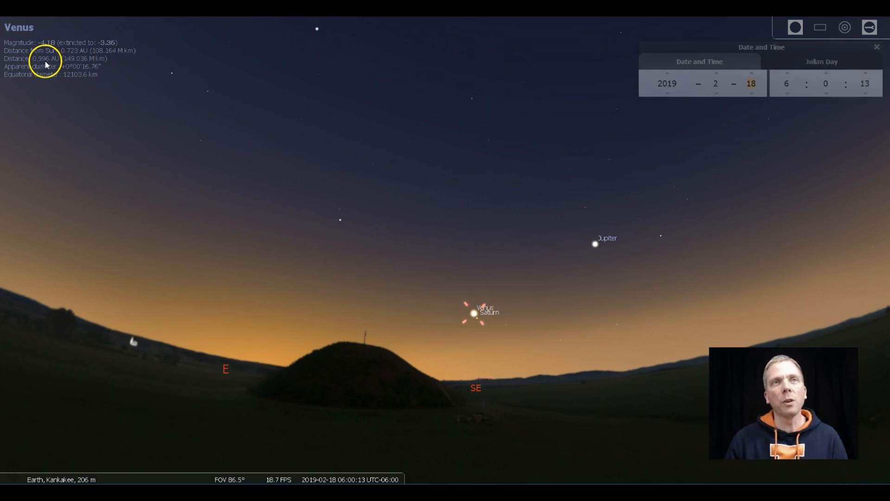
mouse_move(183, 132)
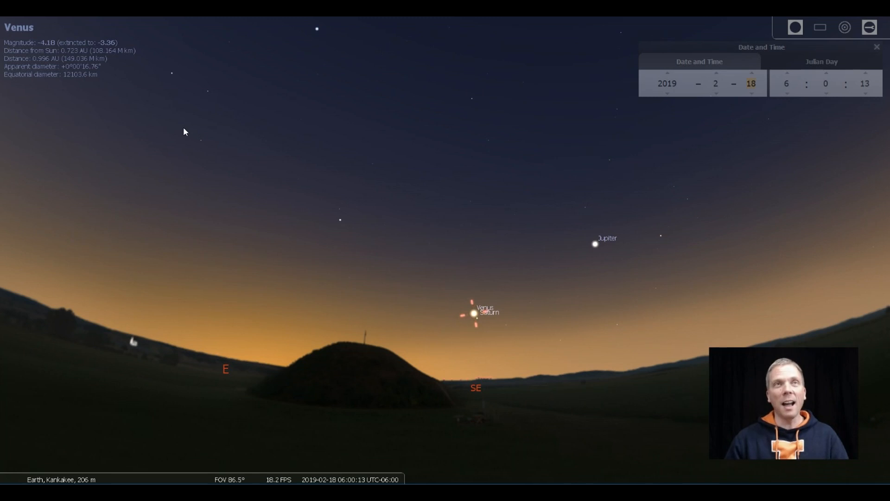
Select Saturn and step the date back from 18 February toward 12 February 2019
click(475, 319)
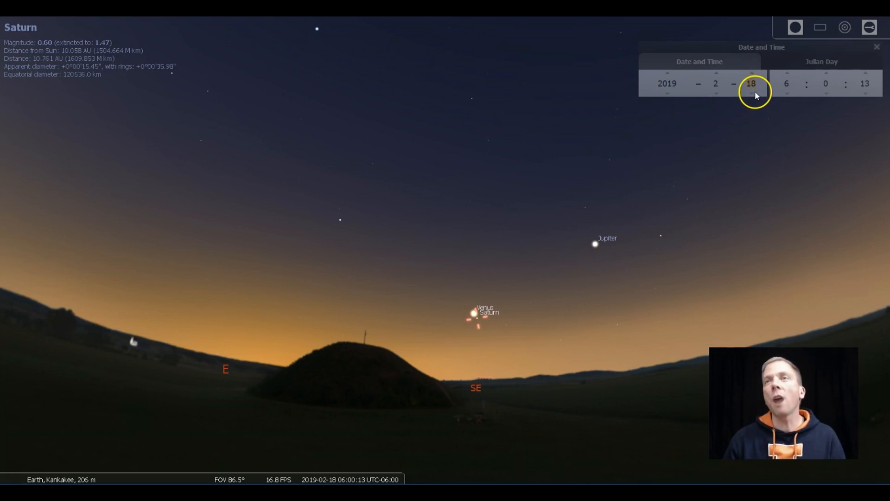
click(752, 93)
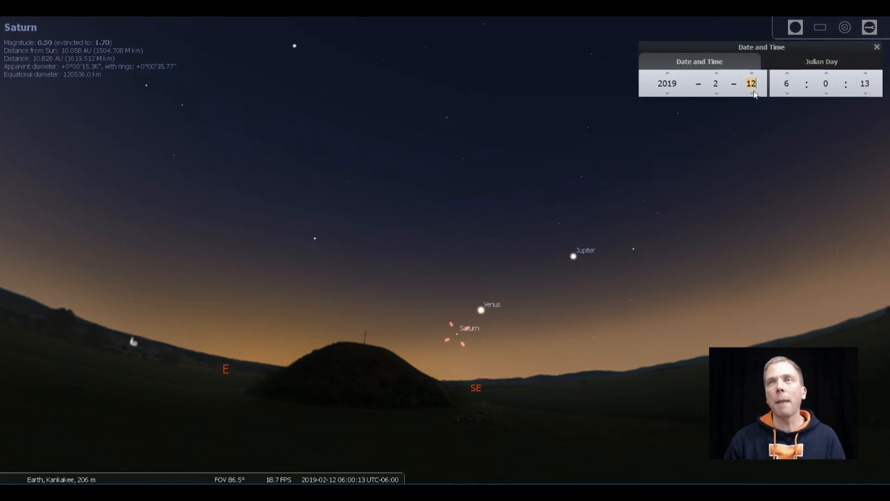
click(574, 256)
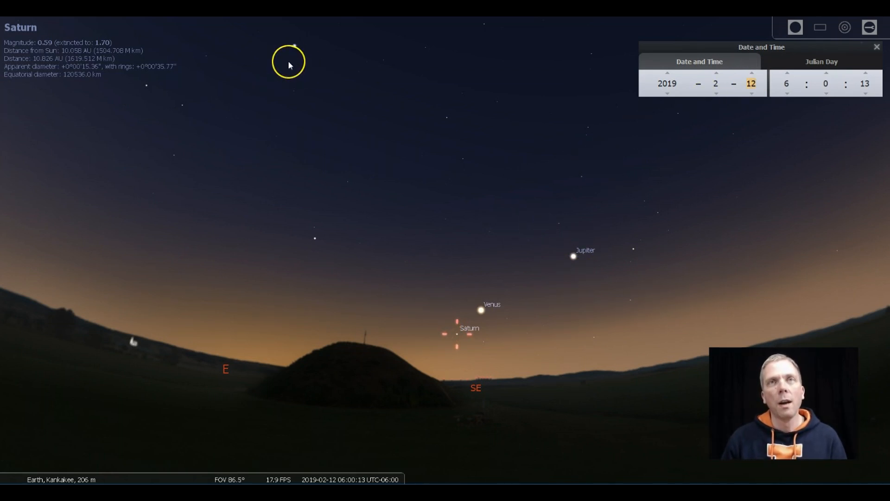
click(295, 47)
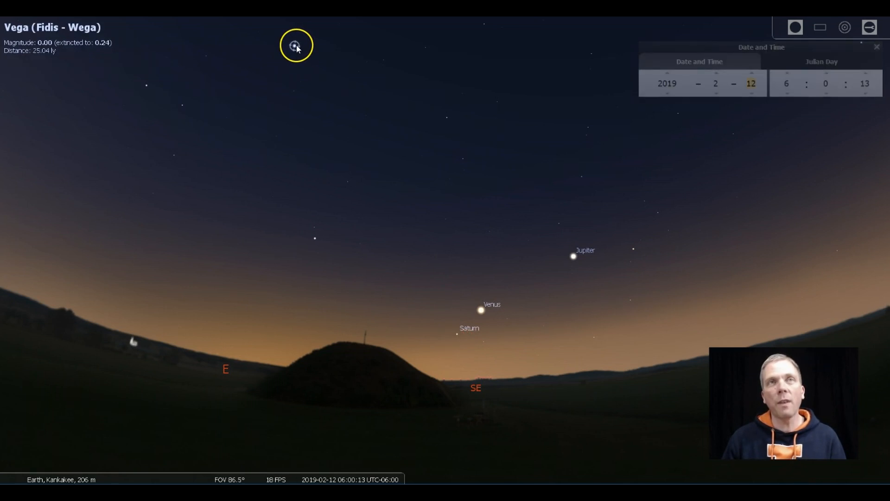
click(316, 237)
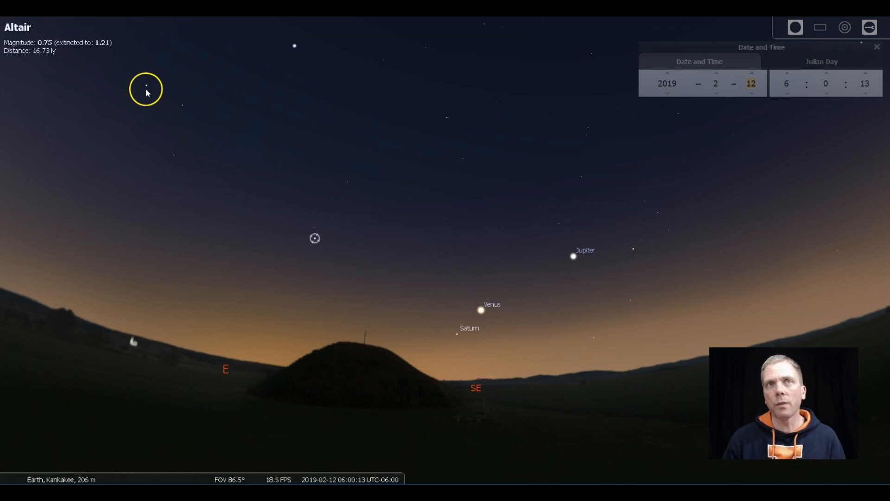
click(210, 97)
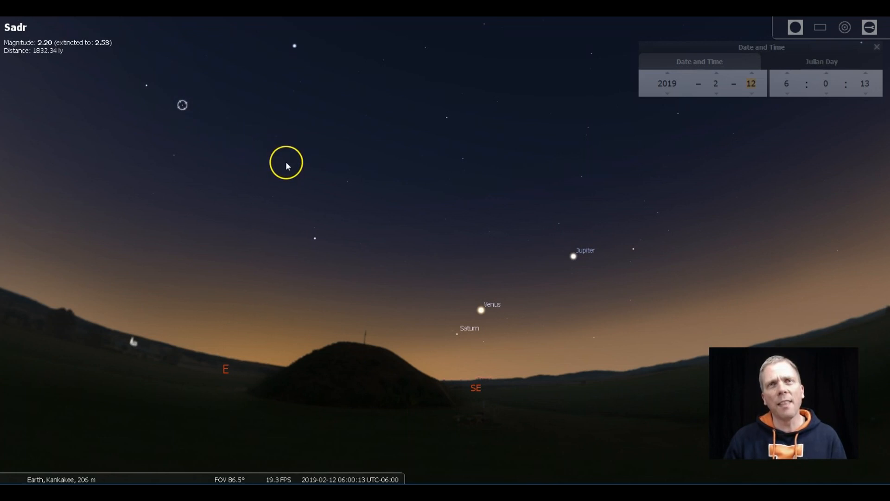
click(216, 101)
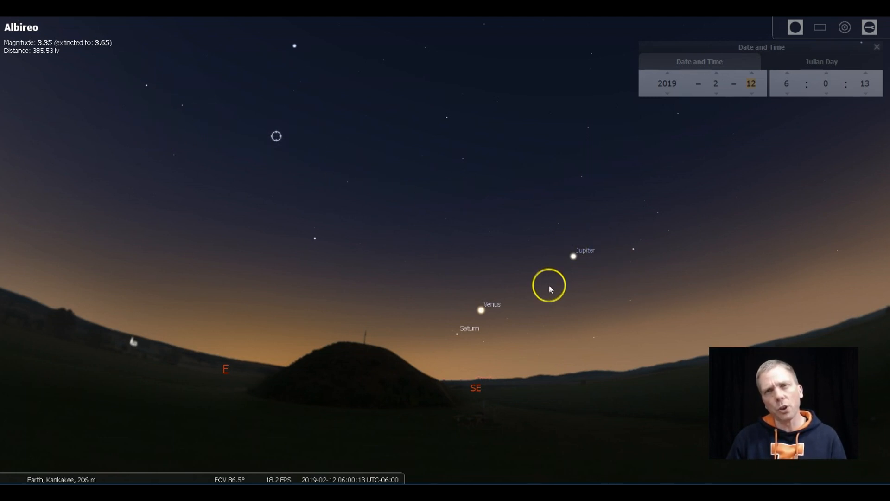
mouse_move(419, 290)
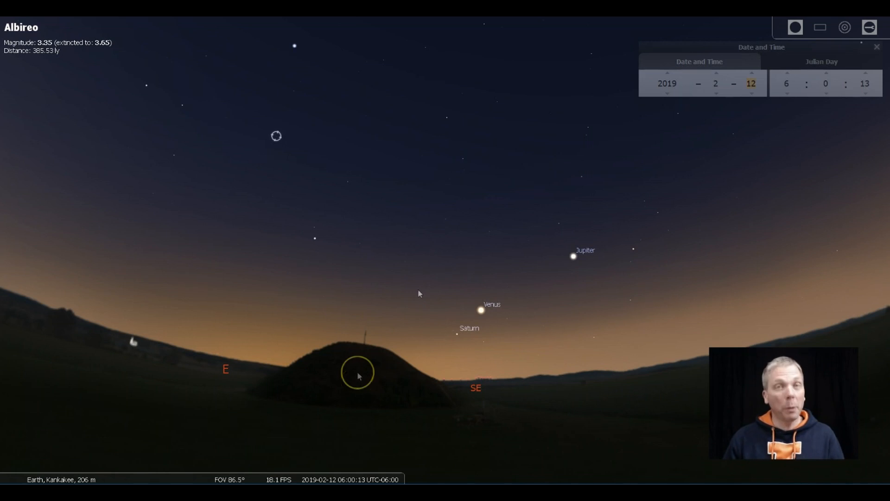
mouse_move(14, 313)
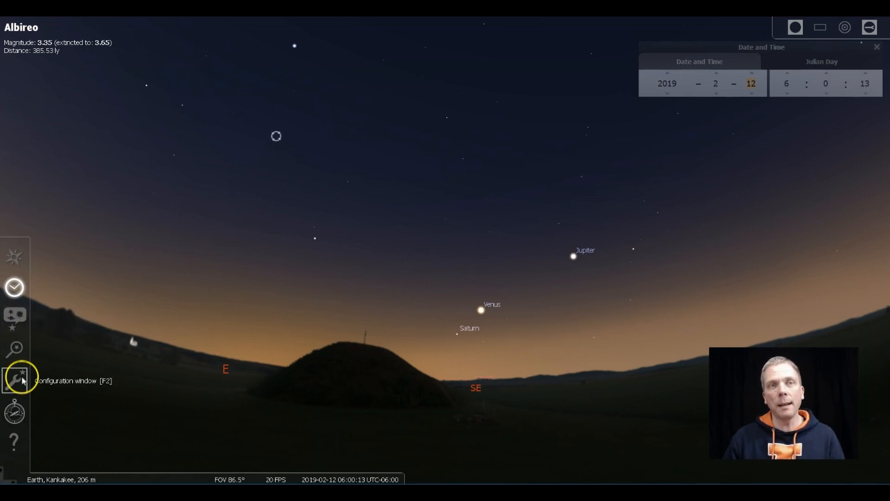
Enable the Galactic equator and Ecliptic (of date) lines in the View Markings options
click(14, 380)
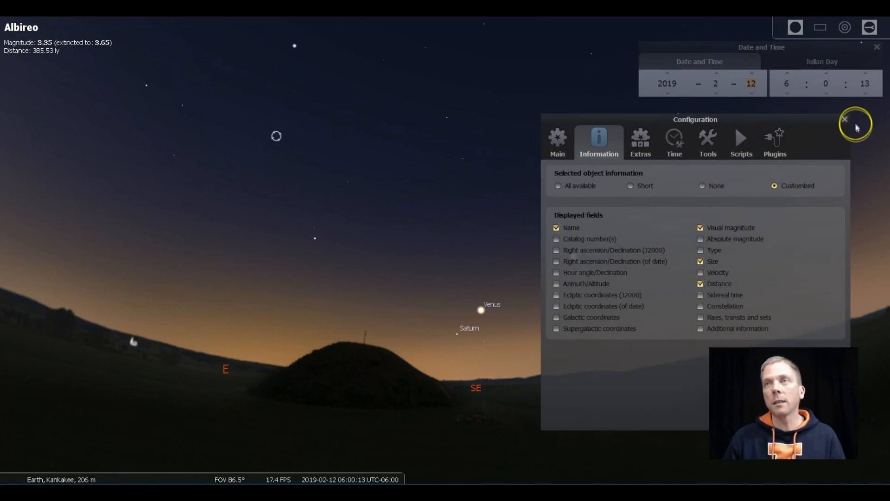
click(845, 120)
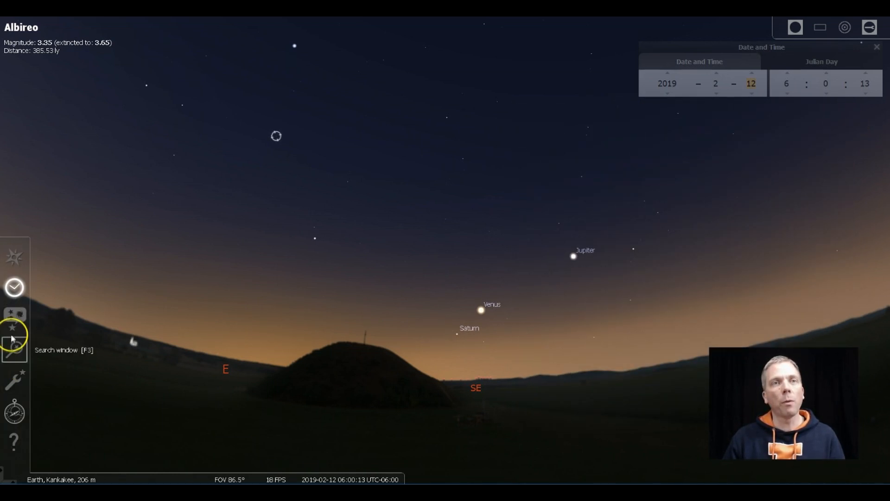
click(14, 315)
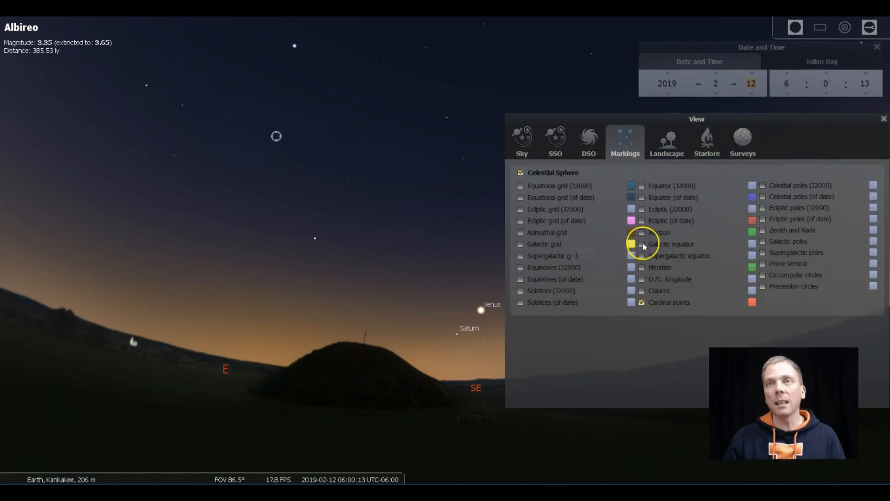
click(641, 243)
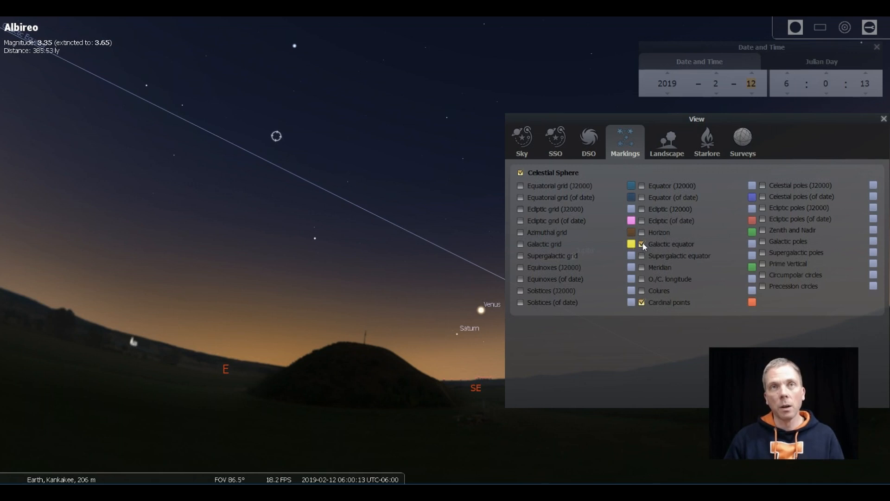
click(189, 101)
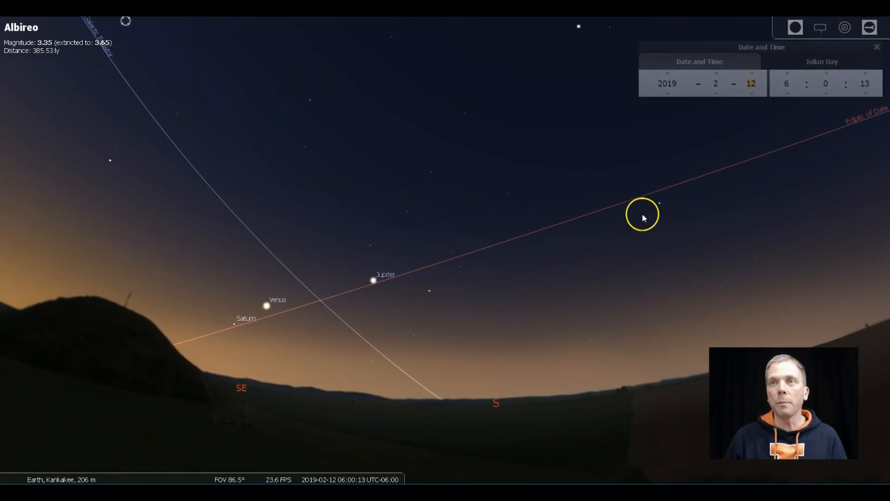
Identify the stars Sadr on the galactic equator and Okab
click(390, 329)
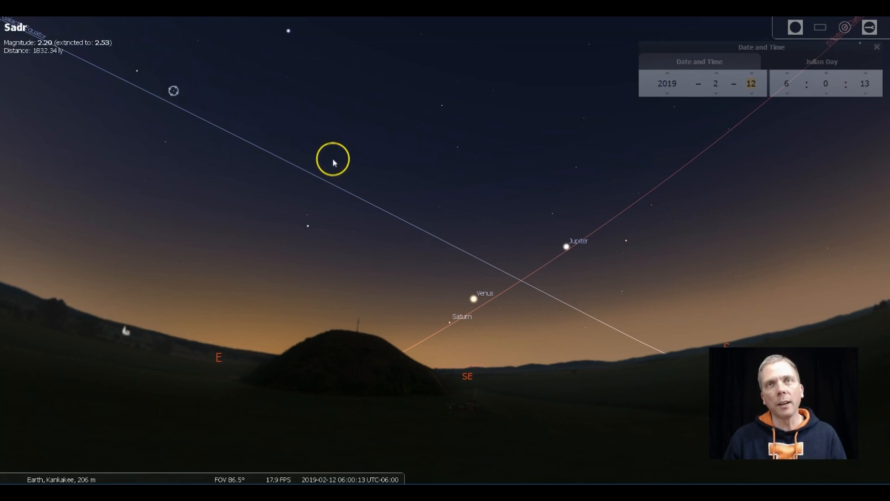
click(350, 154)
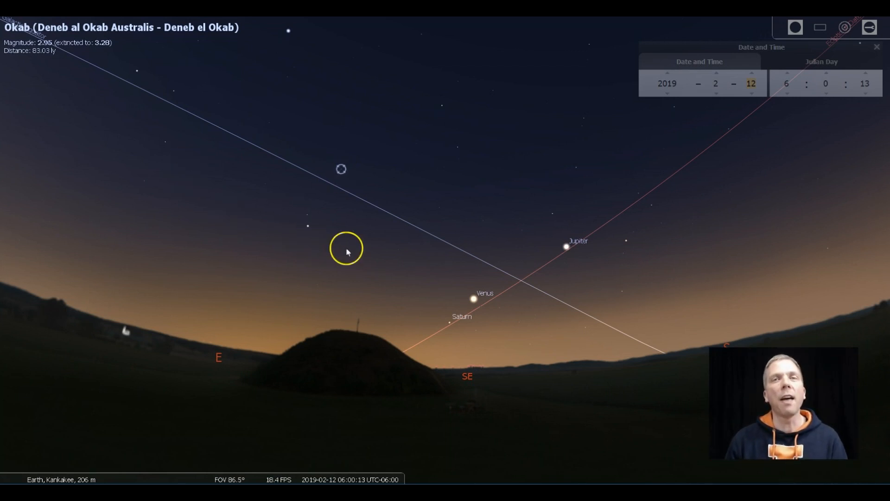
mouse_move(375, 299)
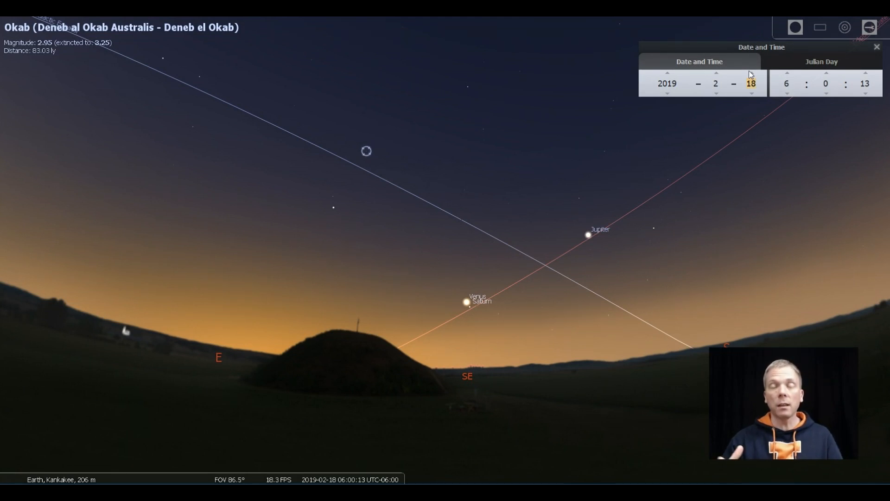
Jump to 2 March 2019, step back to 1 March, then forward to 2 and 3 March
click(751, 72)
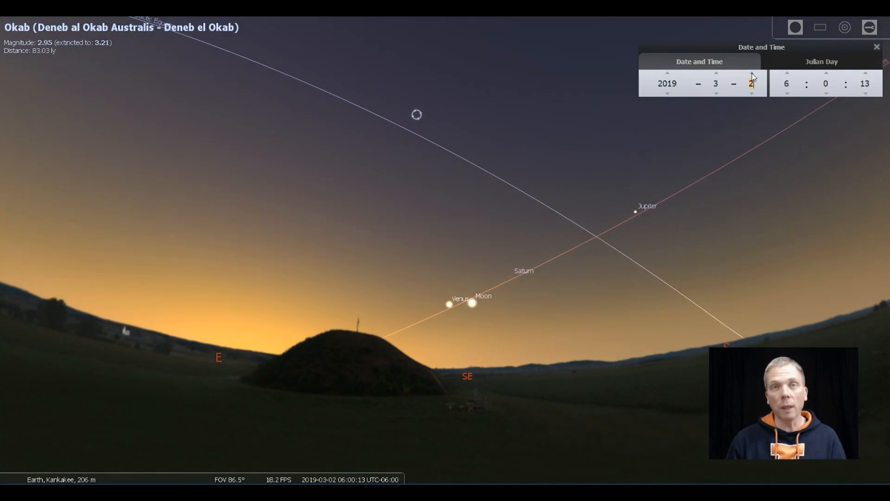
click(751, 90)
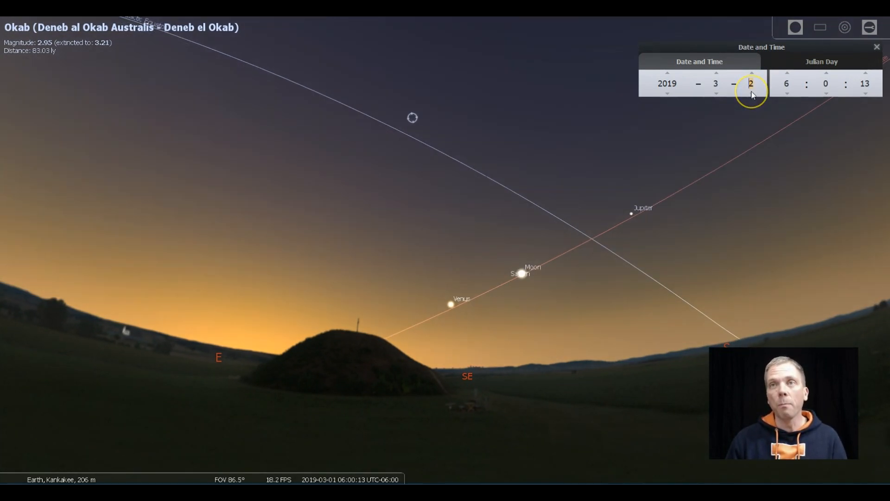
click(751, 92)
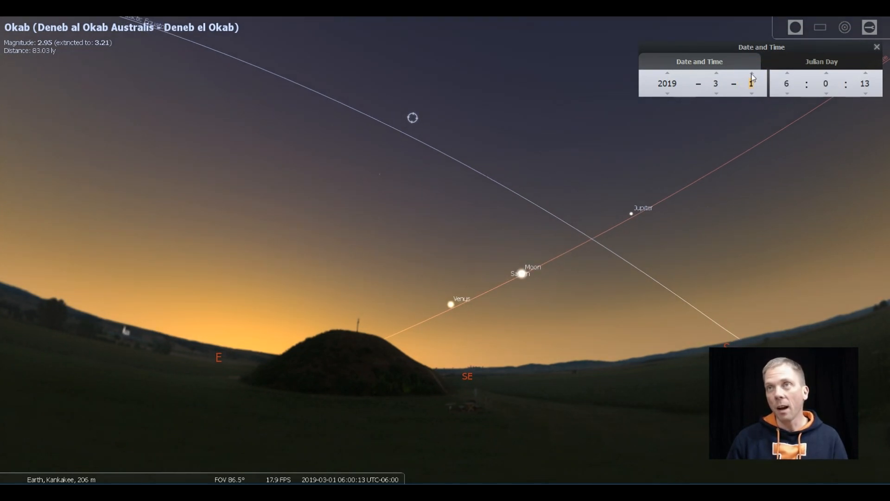
click(750, 72)
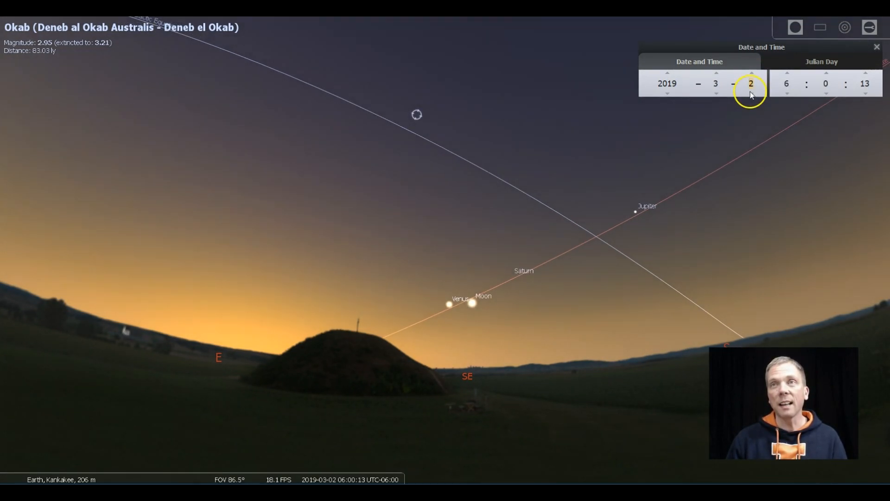
click(750, 72)
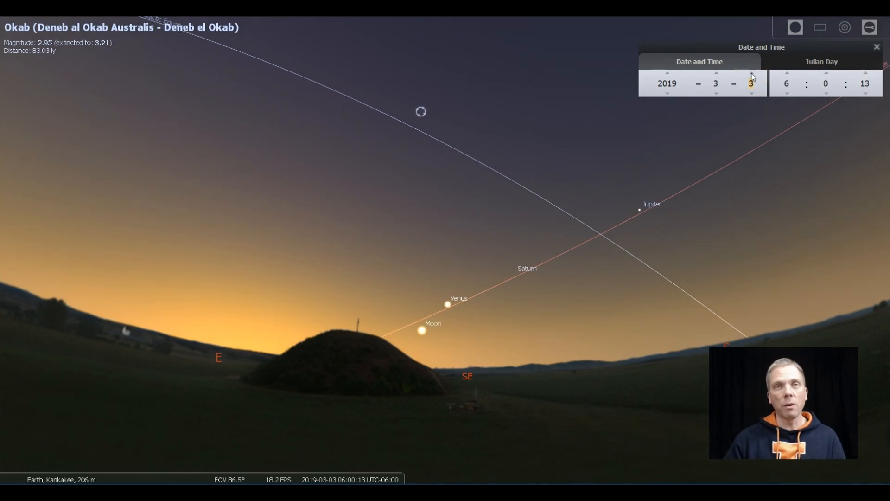